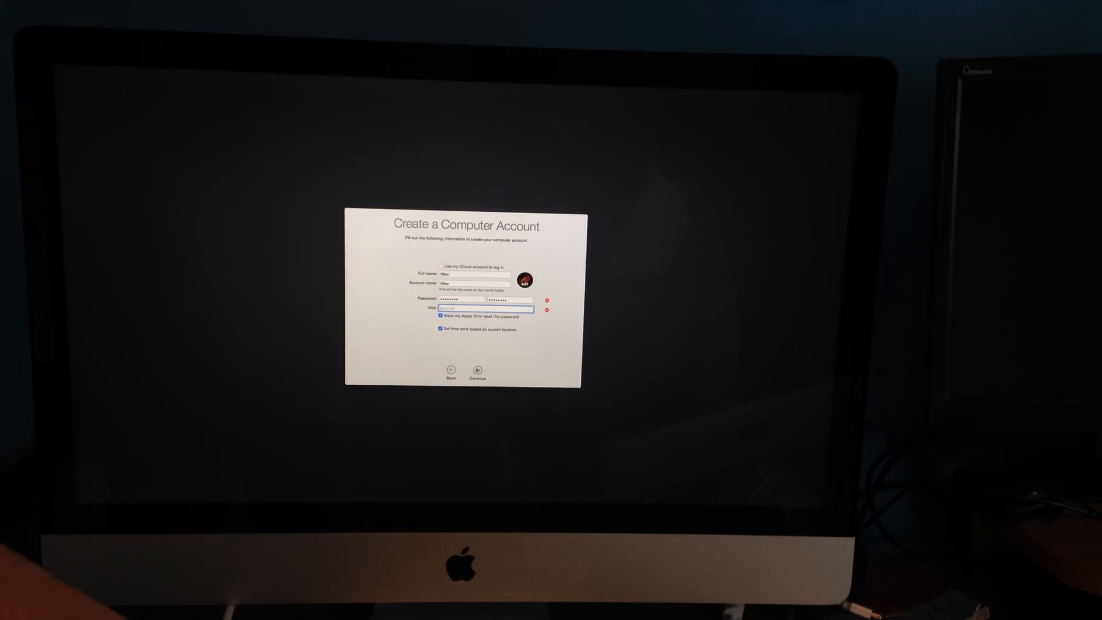
Submit the new computer account details and reach the Yosemite desktop.
click(476, 370)
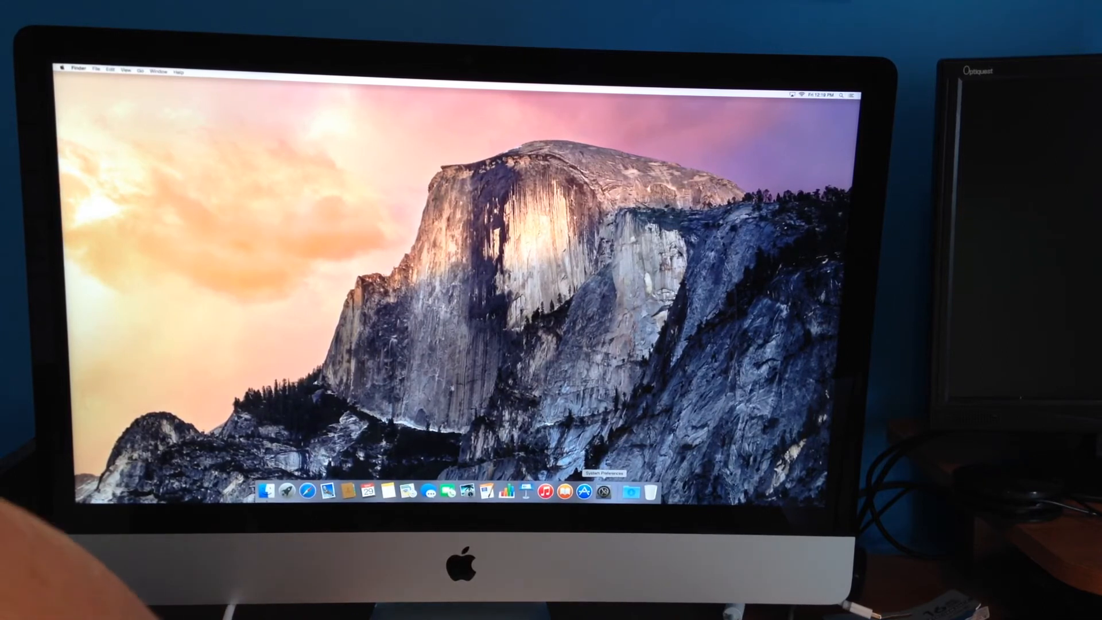
Launch System Preferences from the Dock to show the full grid of panes.
click(613, 507)
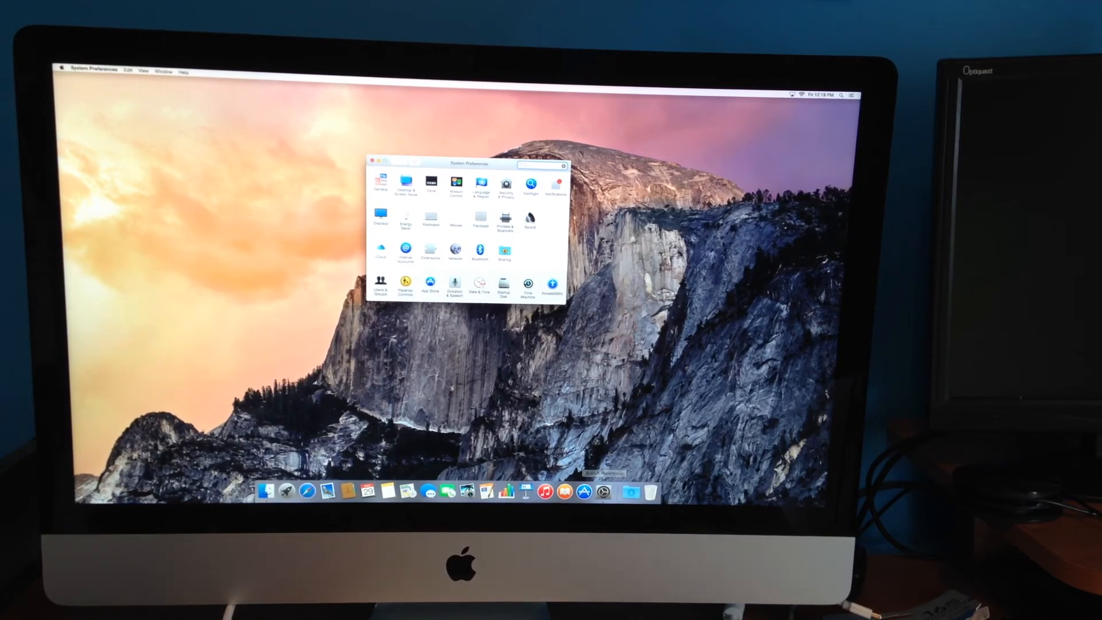
click(455, 216)
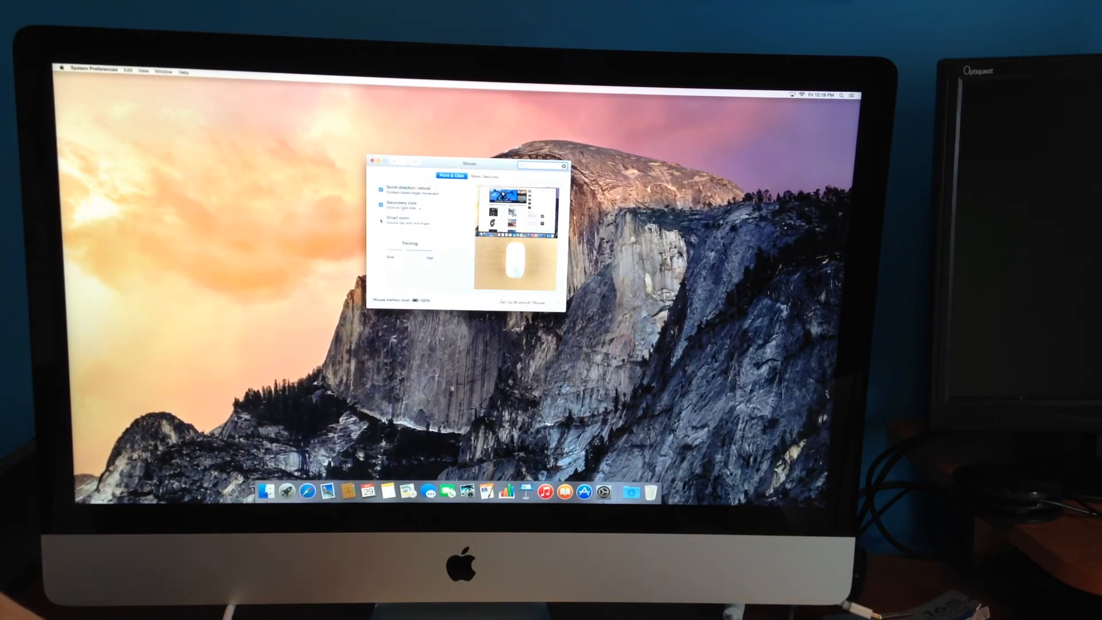
click(484, 175)
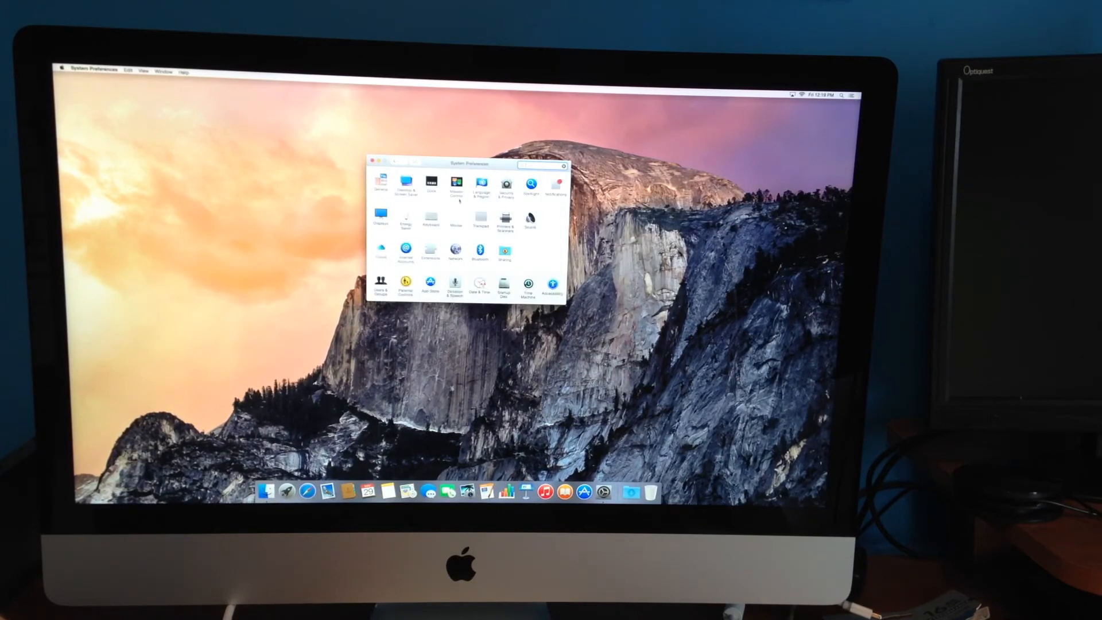
Show the Mission Control pane, then reveal the Apple menu's restart and log-out actions.
click(455, 186)
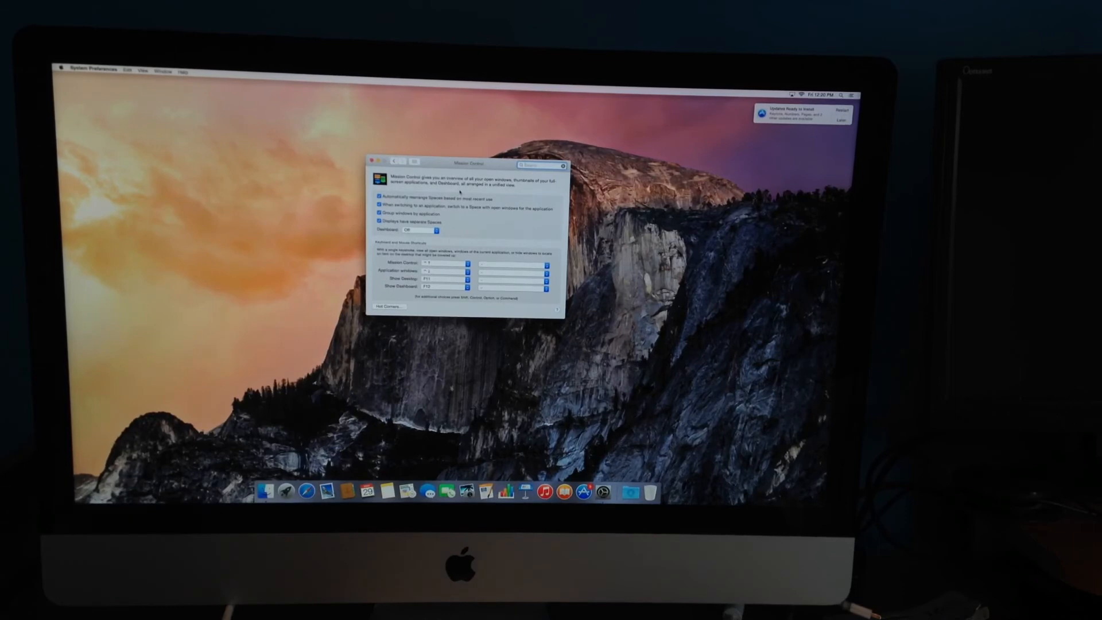
click(62, 67)
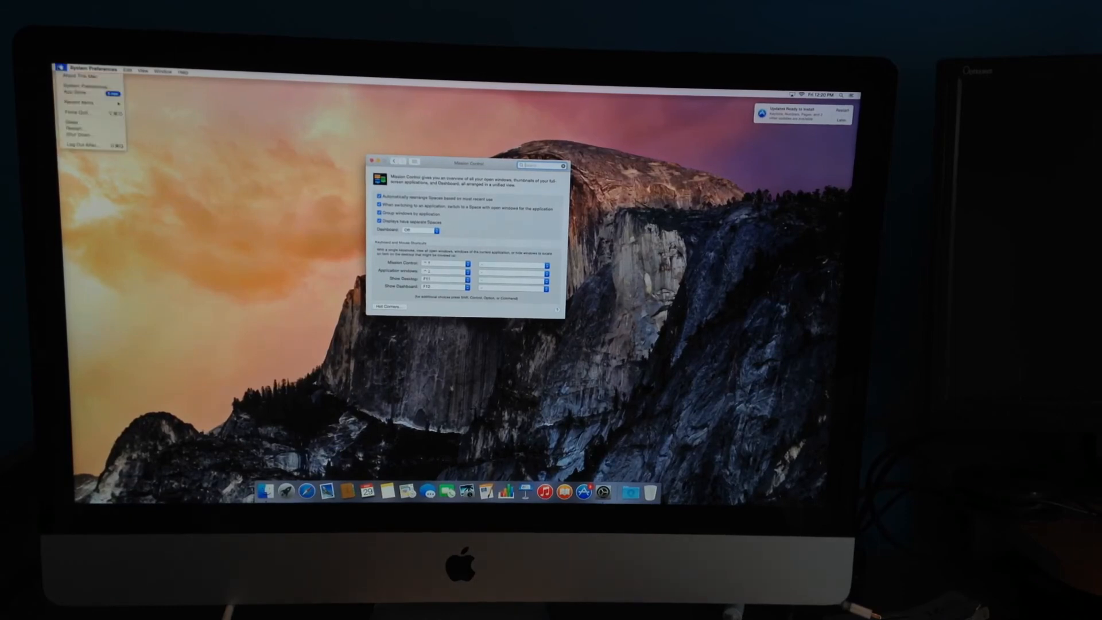